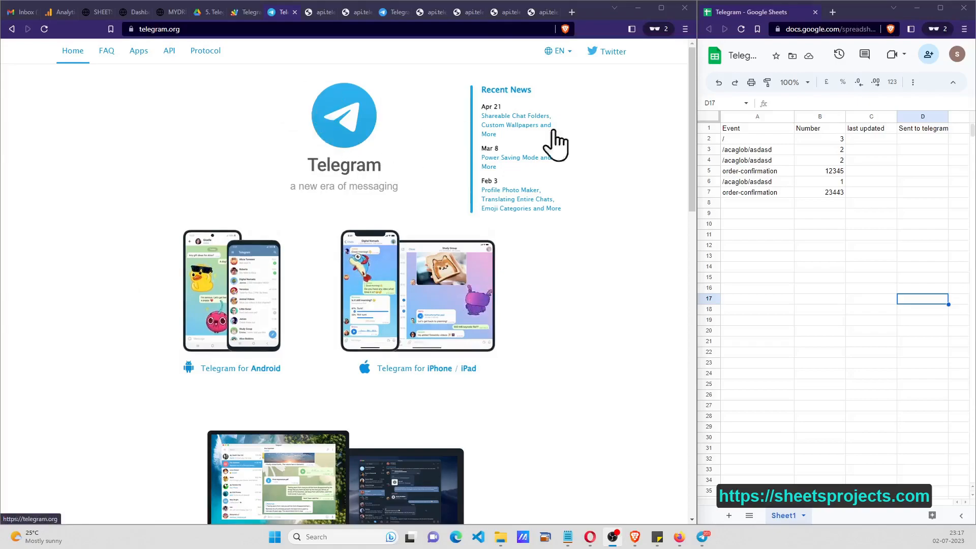
{"action": "mouse_move", "coordinate": [865, 224]}
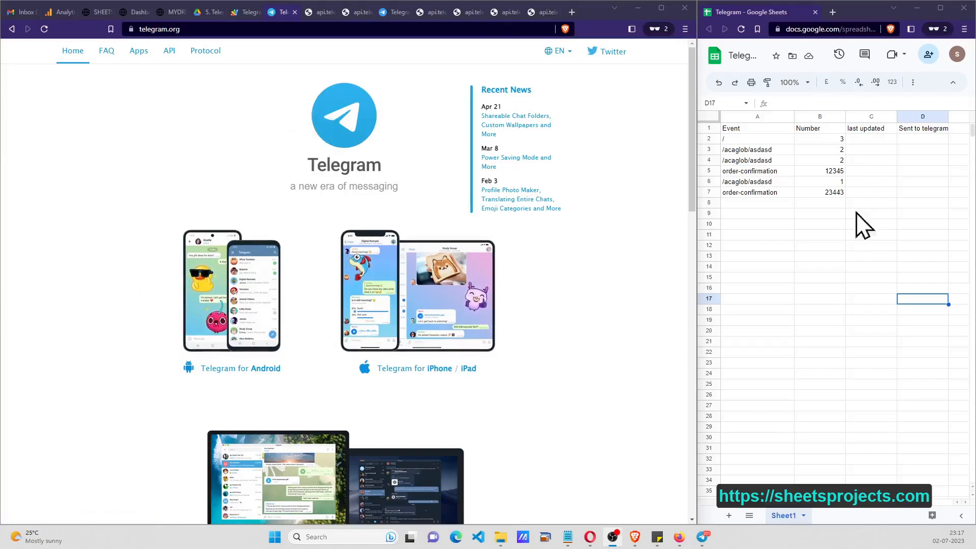
{"action": "mouse_move", "coordinate": [678, 329]}
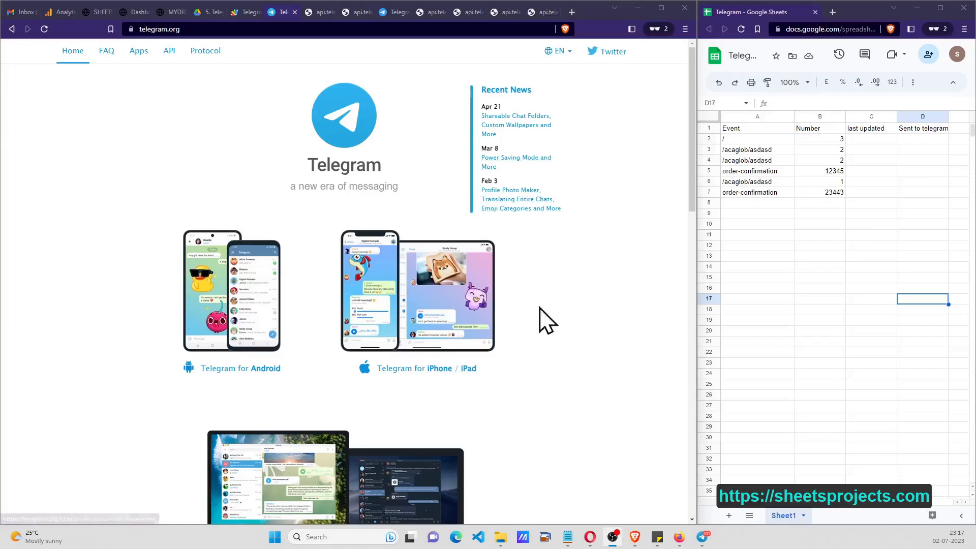
{"action": "mouse_move", "coordinate": [684, 261]}
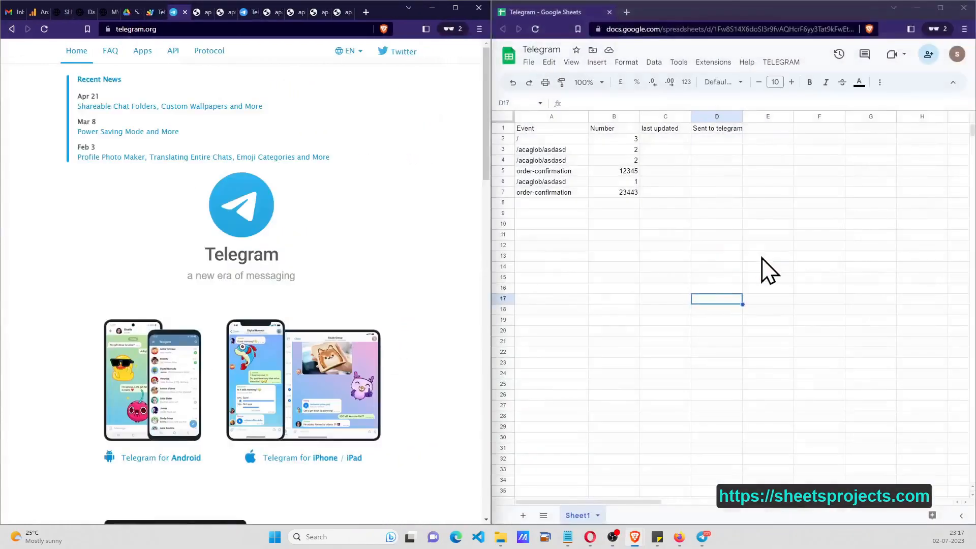
{"action": "mouse_move", "coordinate": [564, 190]}
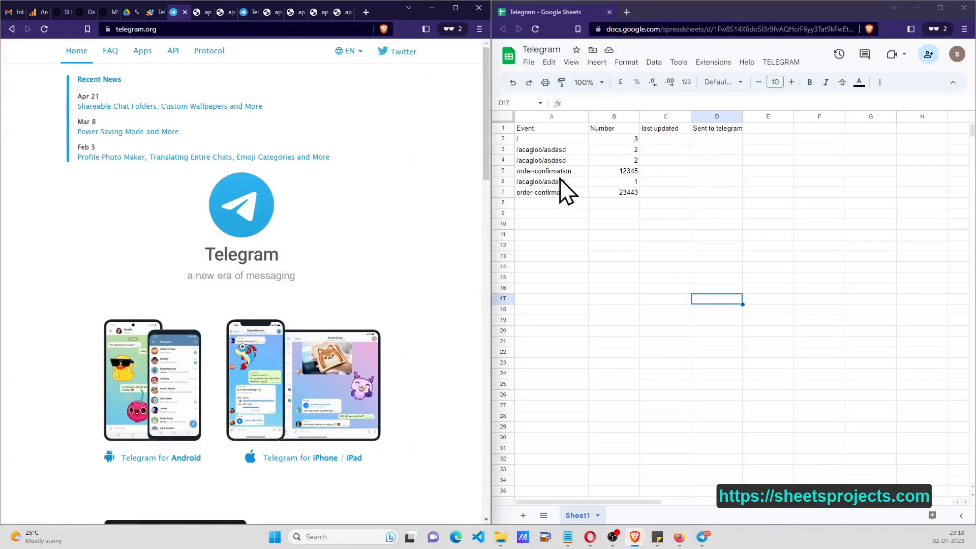
Step: Inspect the two order-confirmation rows and bring up the custom TELEGRAM menu
{"action": "left_click", "coordinate": [550, 171]}
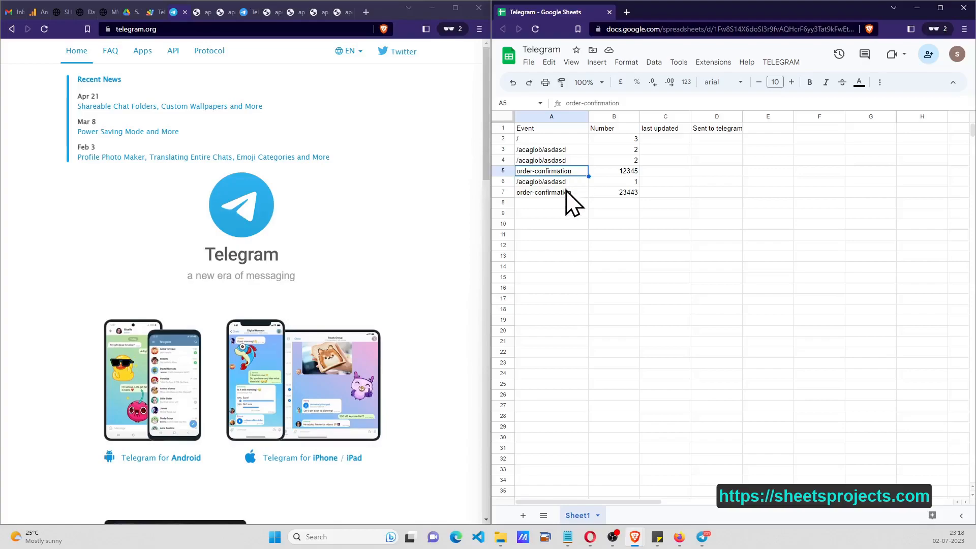
{"action": "left_click", "coordinate": [614, 192]}
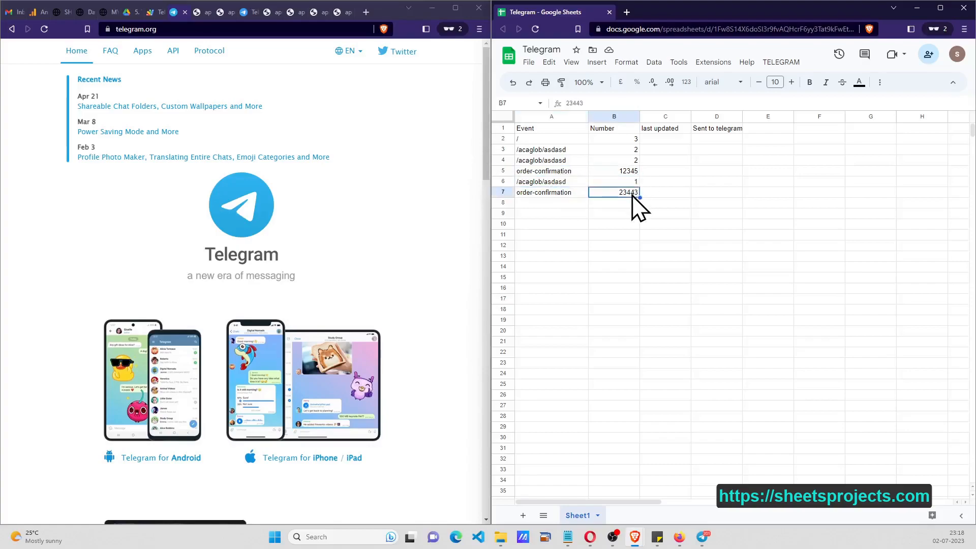
{"action": "mouse_move", "coordinate": [762, 242]}
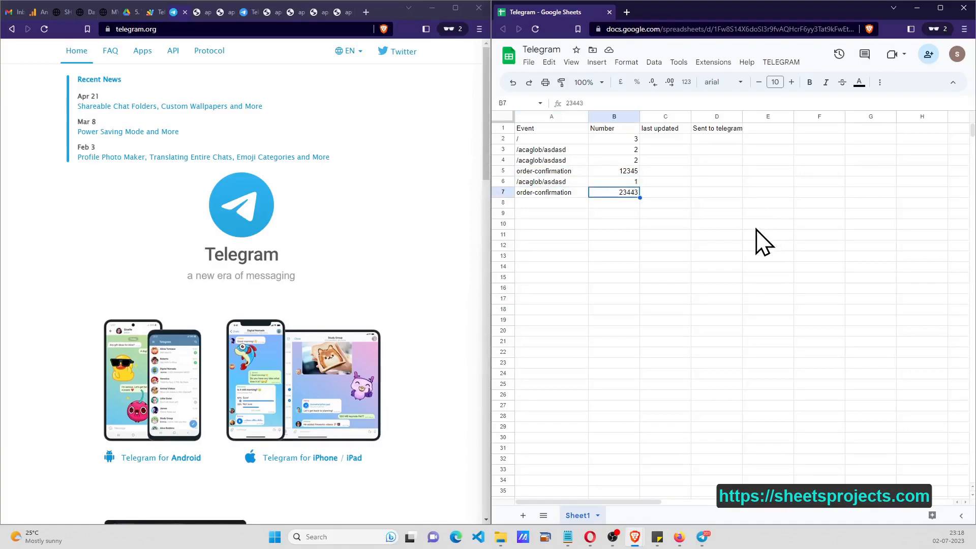
{"action": "left_click", "coordinate": [780, 62]}
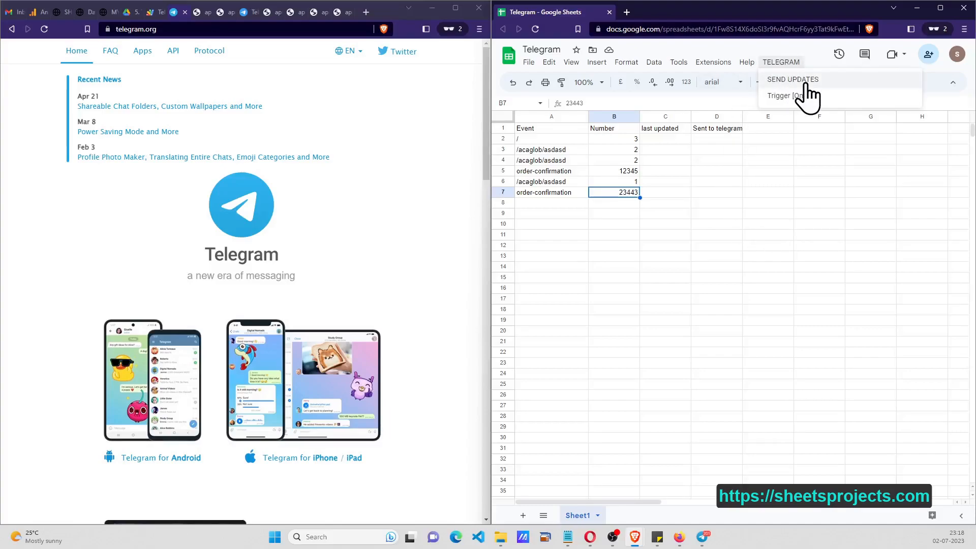
Step: Run SEND UPDATES so both rows are marked yes and check the bot chat in Telegram Web
{"action": "left_click", "coordinate": [792, 80]}
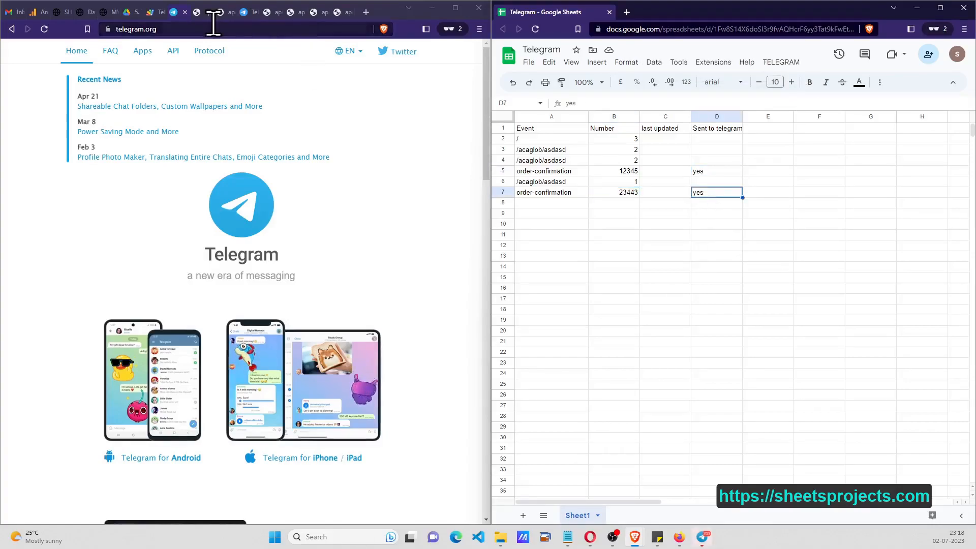
{"action": "left_click", "coordinate": [230, 12]}
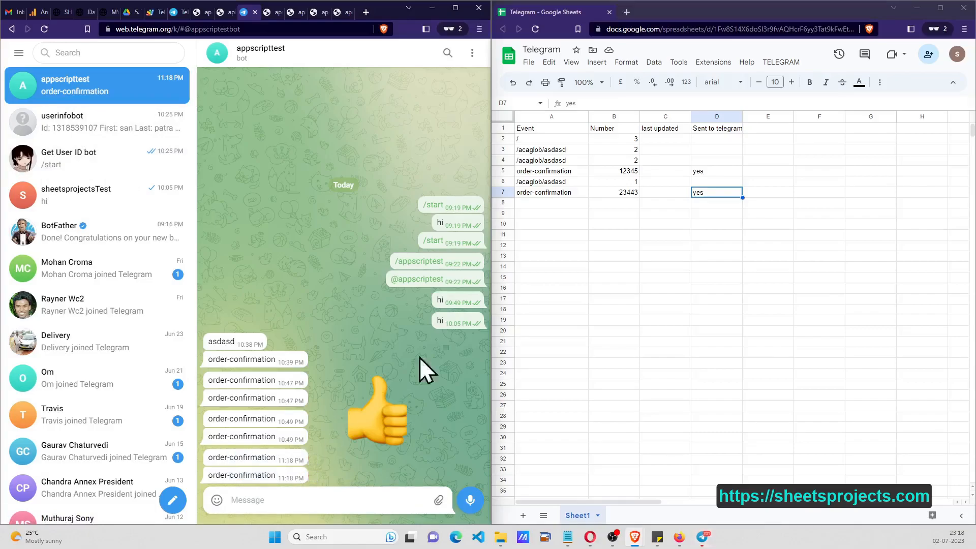
{"action": "left_click", "coordinate": [550, 171]}
{"action": "type", "text": " 1"}
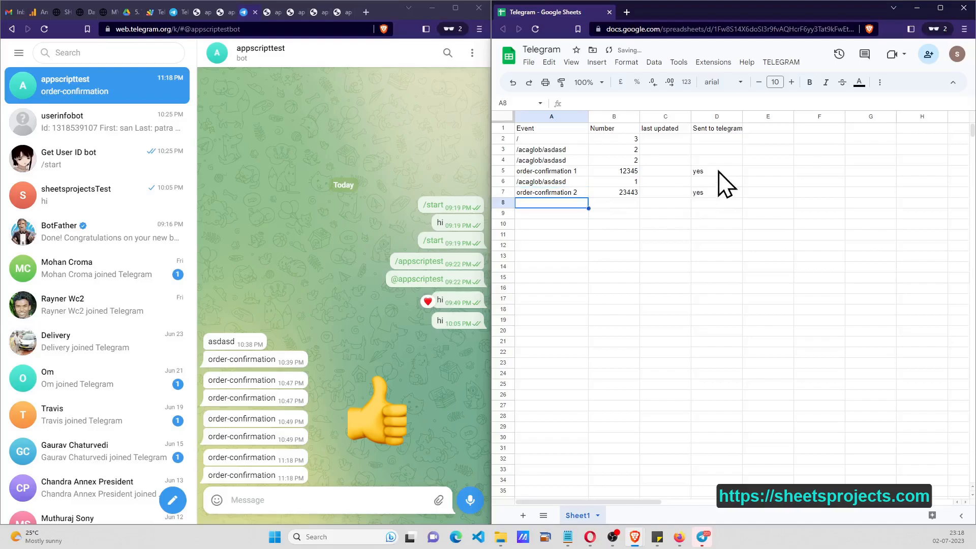
Step: Clear the sent flag in D7 and check the renamed order-confirmation 2 event before resending
{"action": "left_click", "coordinate": [716, 192]}
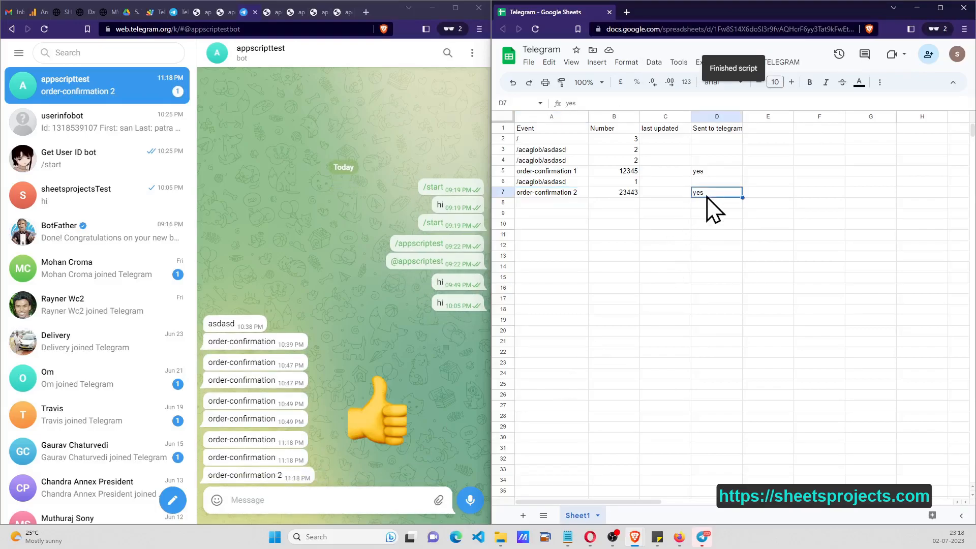
{"action": "left_click", "coordinate": [546, 193]}
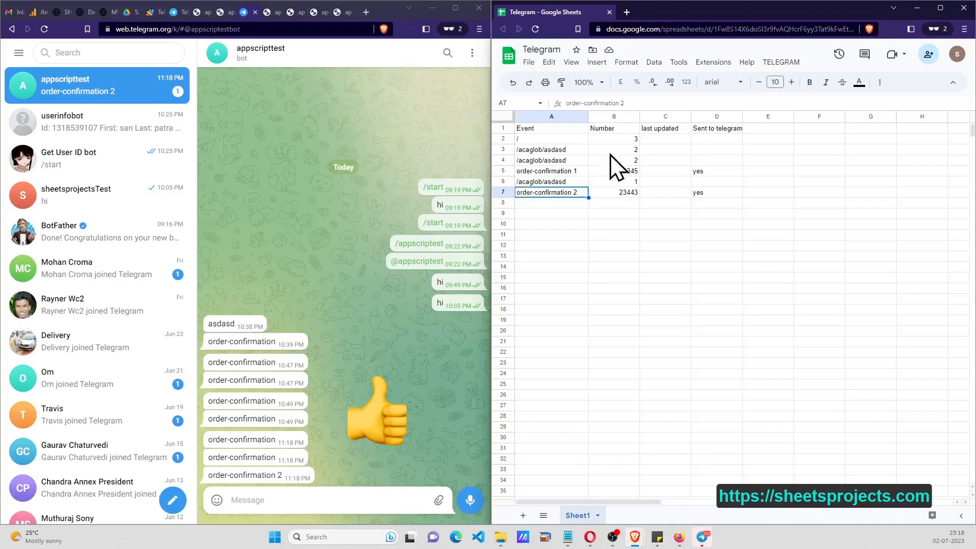